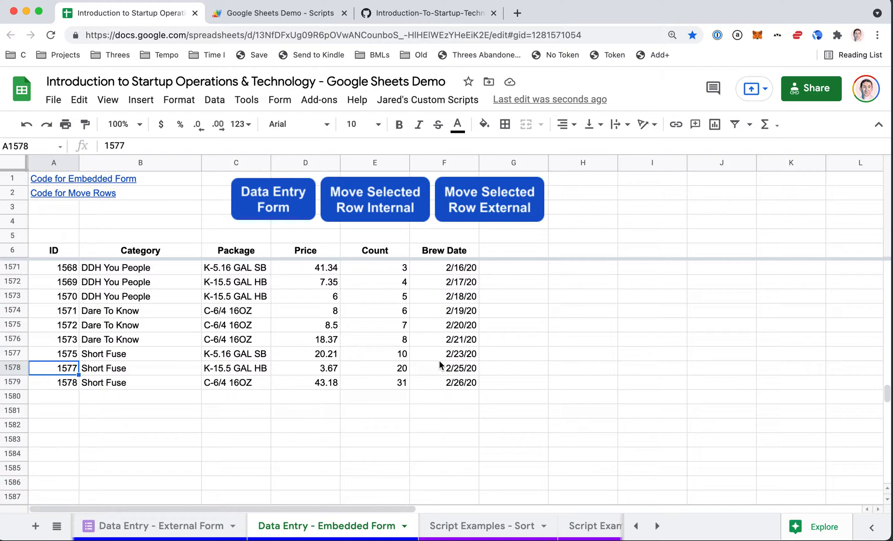
pyautogui.moveTo(440, 363)
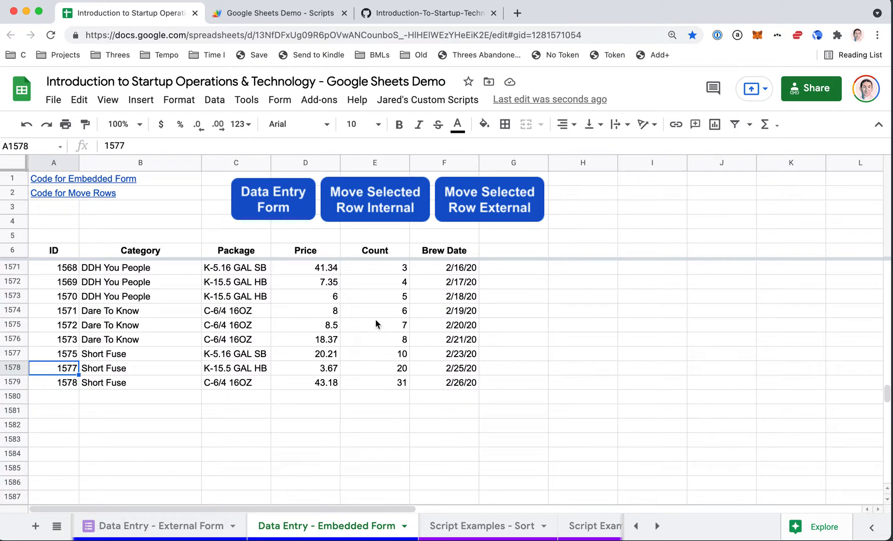
pyautogui.moveTo(254, 318)
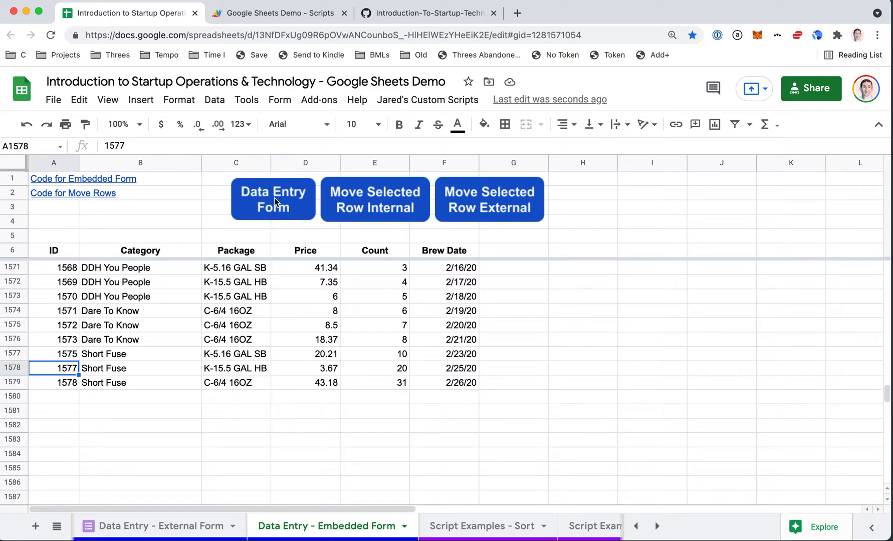
# - Bring up the embedded data entry form and choose the B-1 50.72OZ package
pyautogui.click(273, 200)
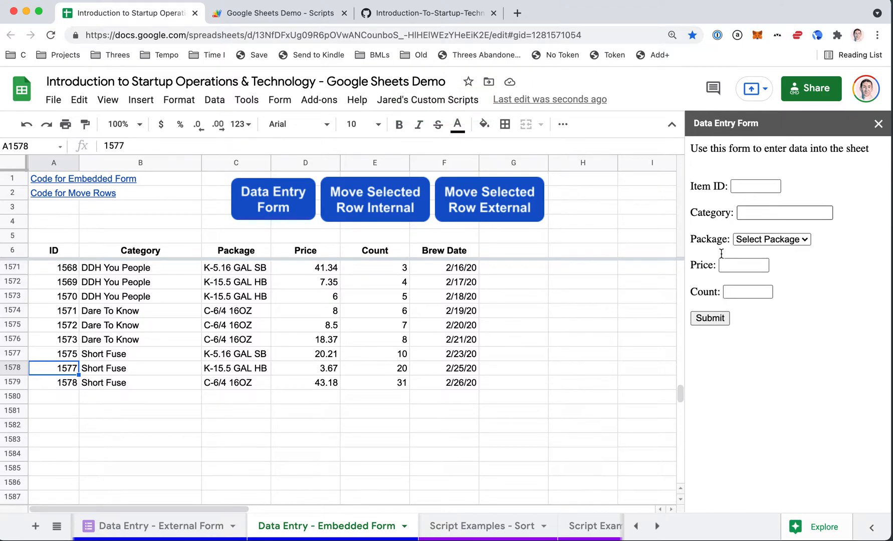
pyautogui.click(754, 185)
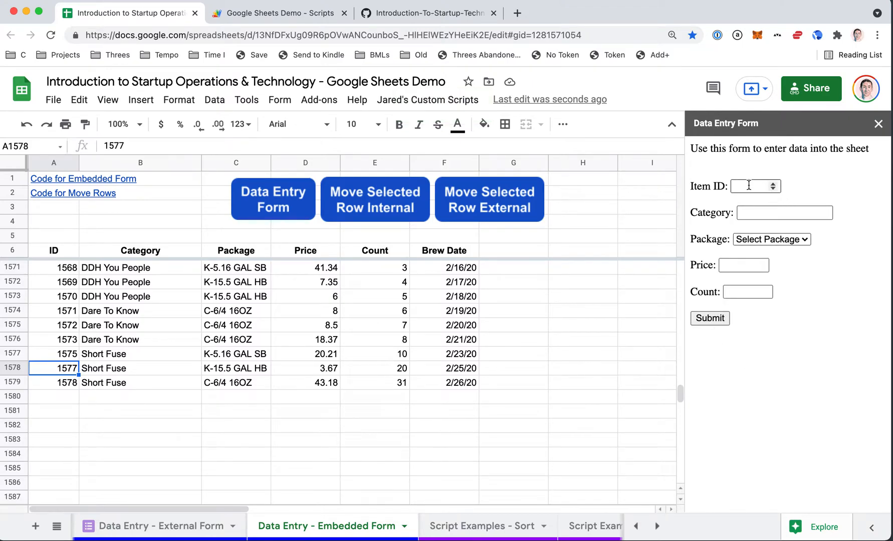
pyautogui.click(751, 185)
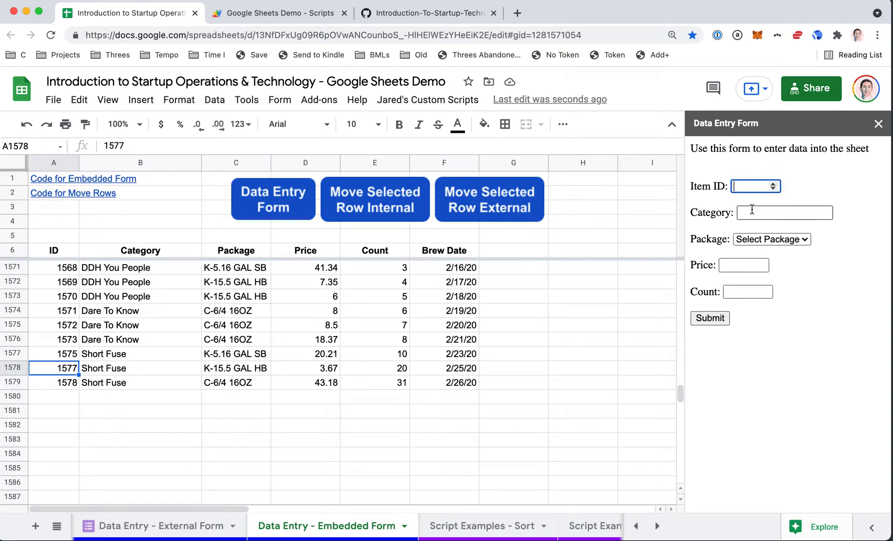
pyautogui.click(770, 239)
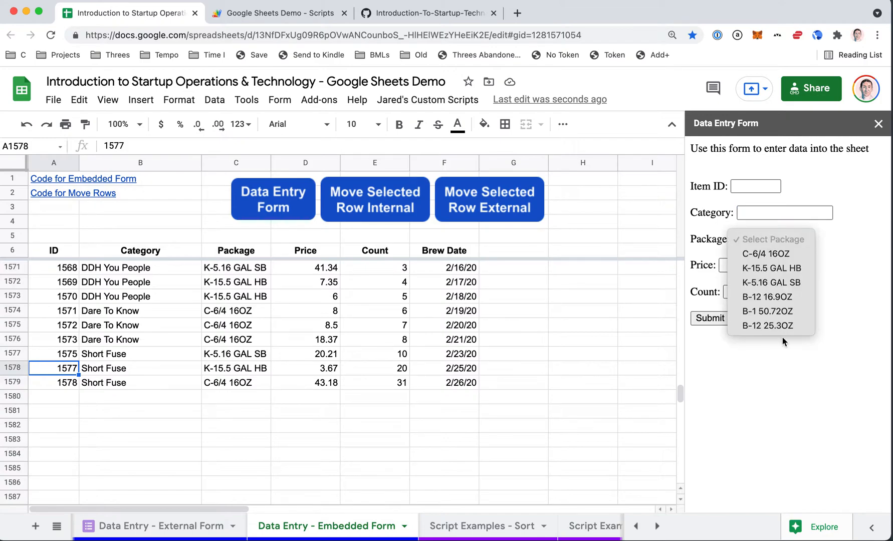
pyautogui.click(766, 311)
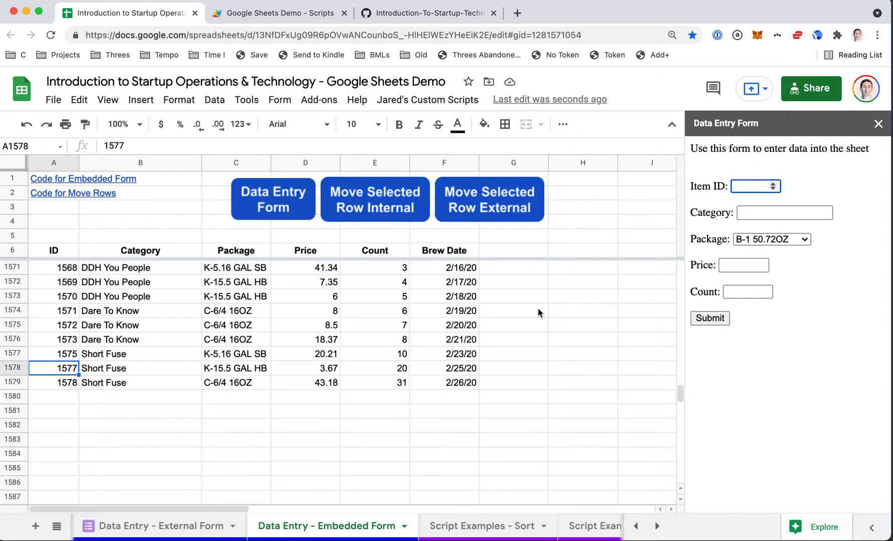
pyautogui.moveTo(126, 383)
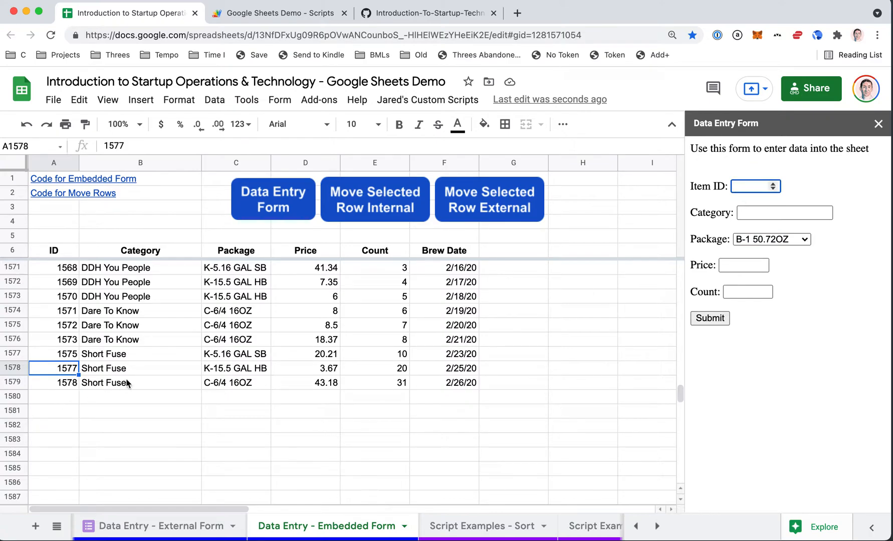
# - Enter item 1579, category Food, price 10, count 20 and submit the entry
pyautogui.write('1579')
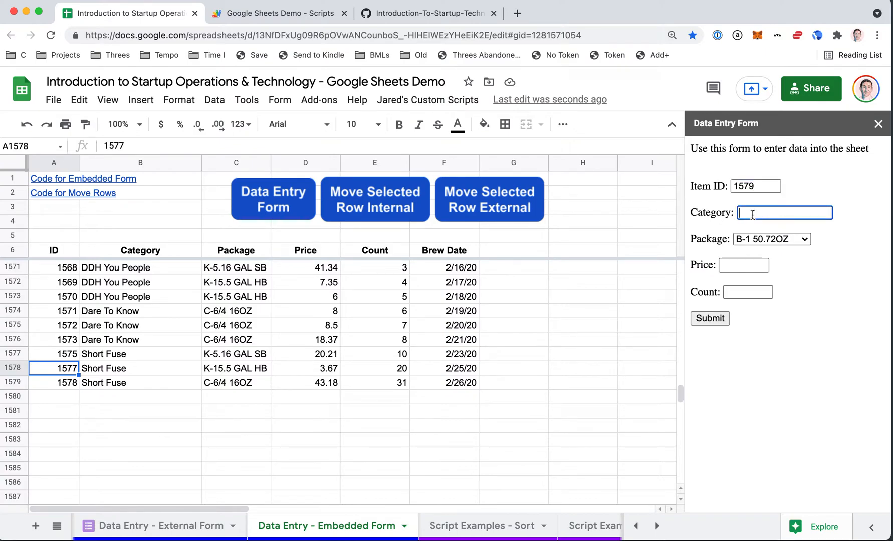
pyautogui.write('Food')
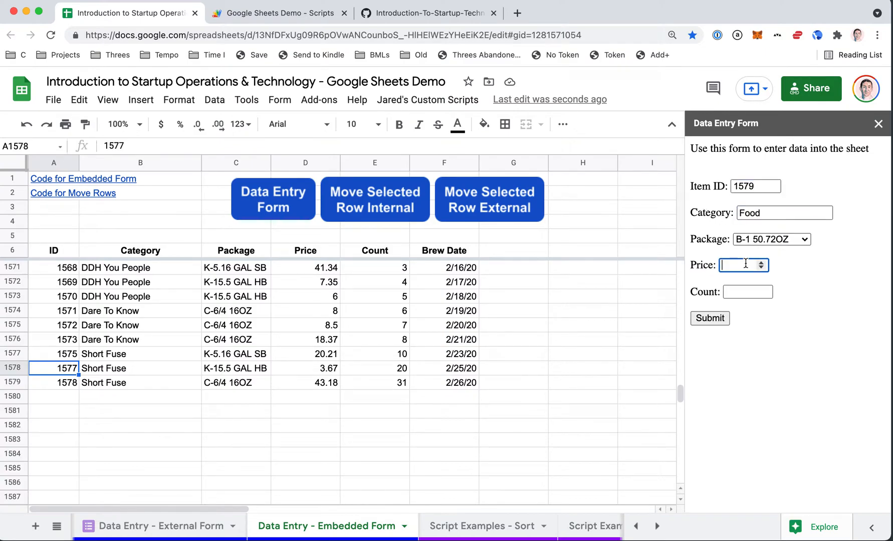
pyautogui.write('10')
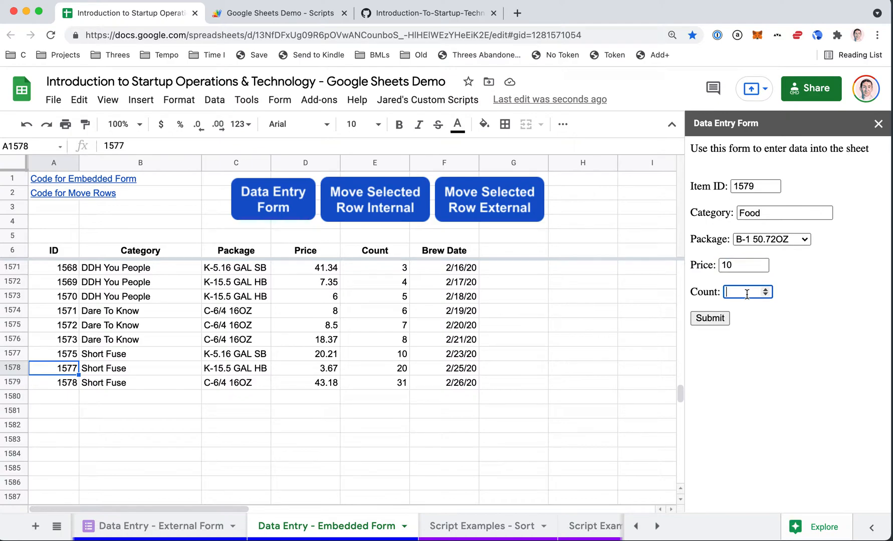
pyautogui.write('20')
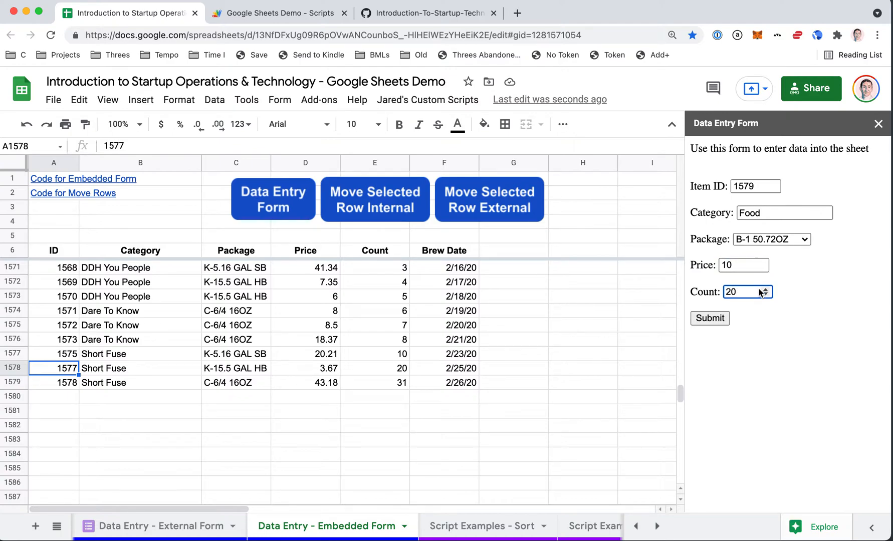
pyautogui.click(710, 318)
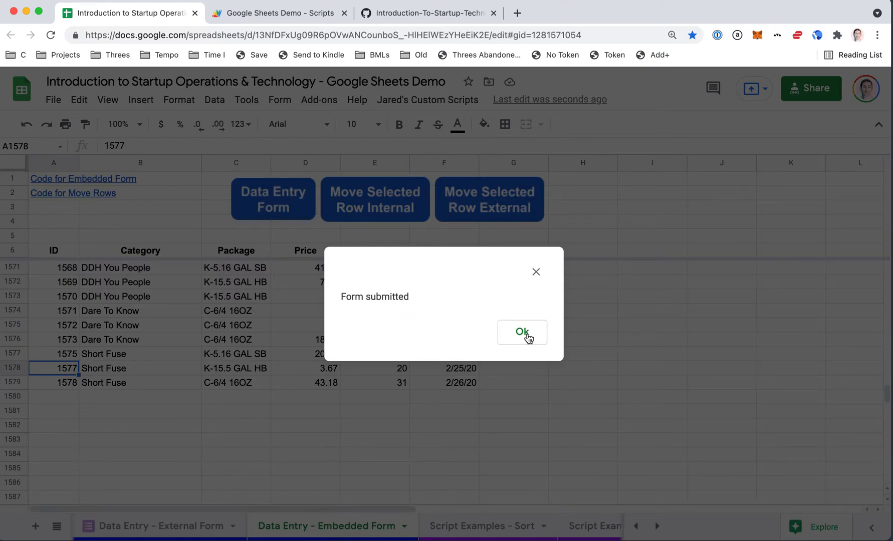
# - Dismiss the Form submitted confirmation, leaving row 1579 at the bottom of the table
pyautogui.click(521, 332)
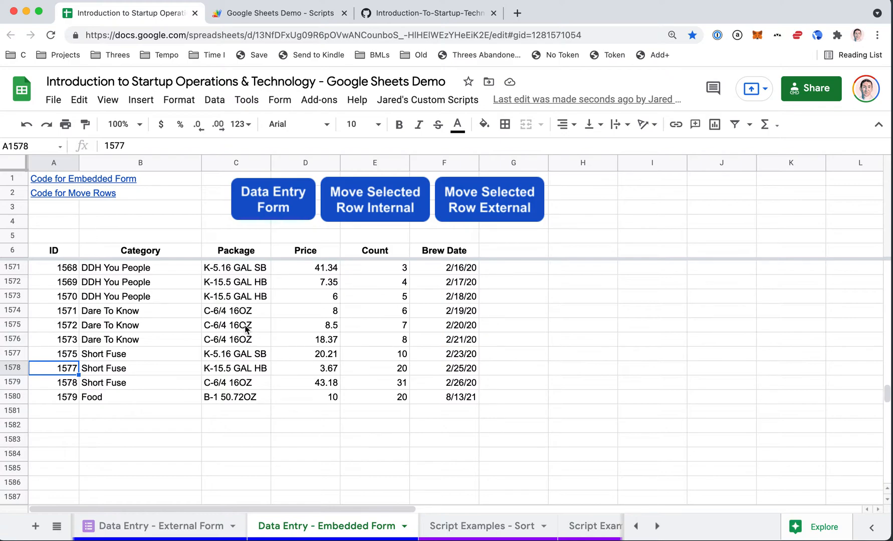
pyautogui.moveTo(265, 208)
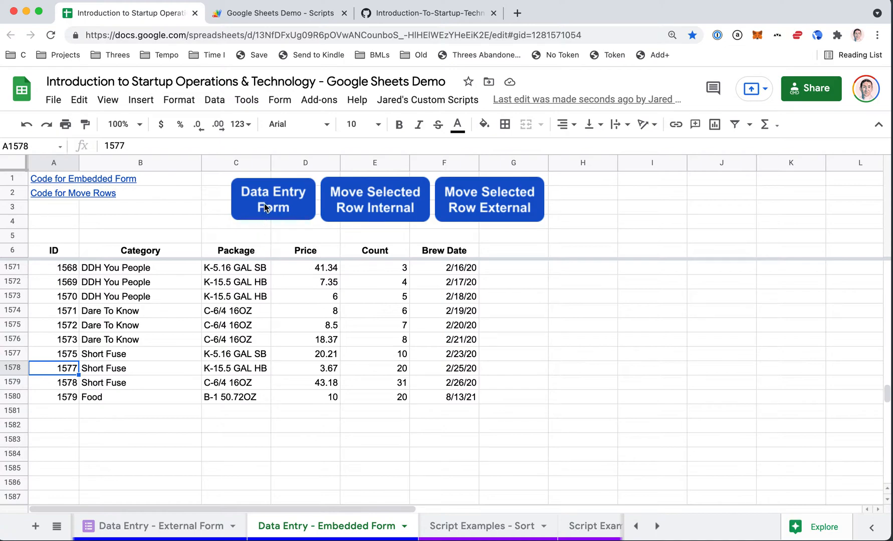
pyautogui.click(272, 198)
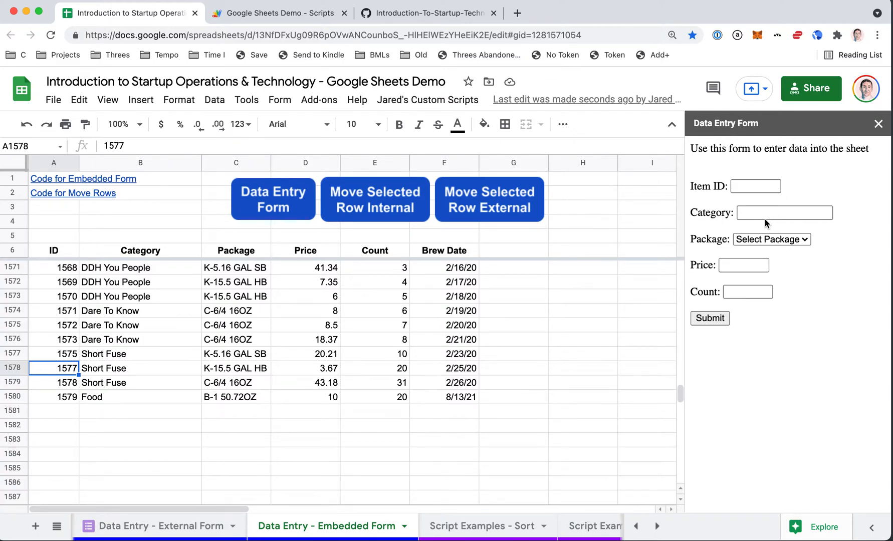
pyautogui.moveTo(189, 419)
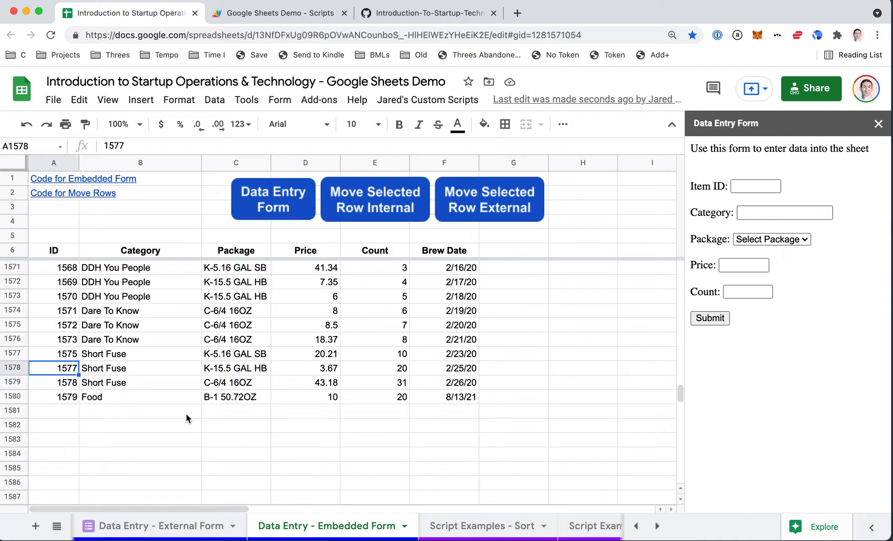
pyautogui.moveTo(534, 285)
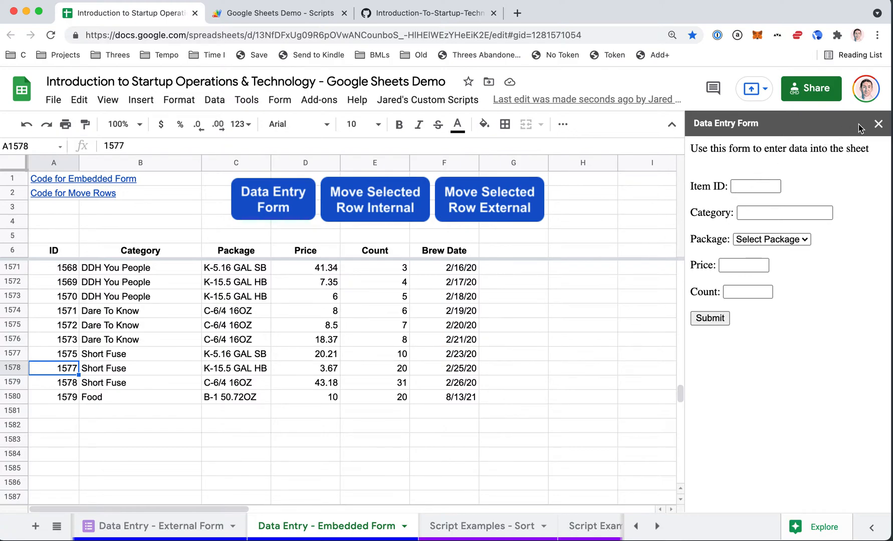
pyautogui.moveTo(878, 124)
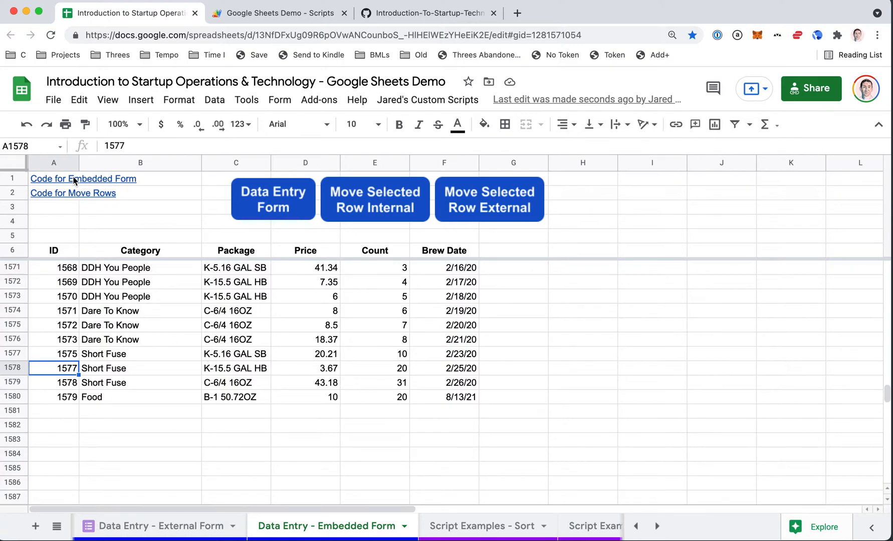
# - Follow the Code for Embedded Form link in A1 to the GitHub folder with the form's code
pyautogui.click(82, 179)
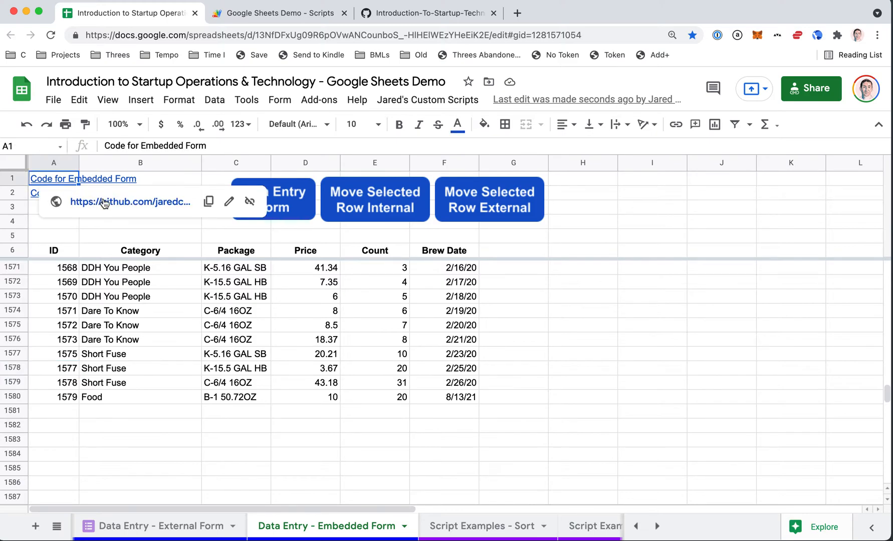
pyautogui.click(130, 202)
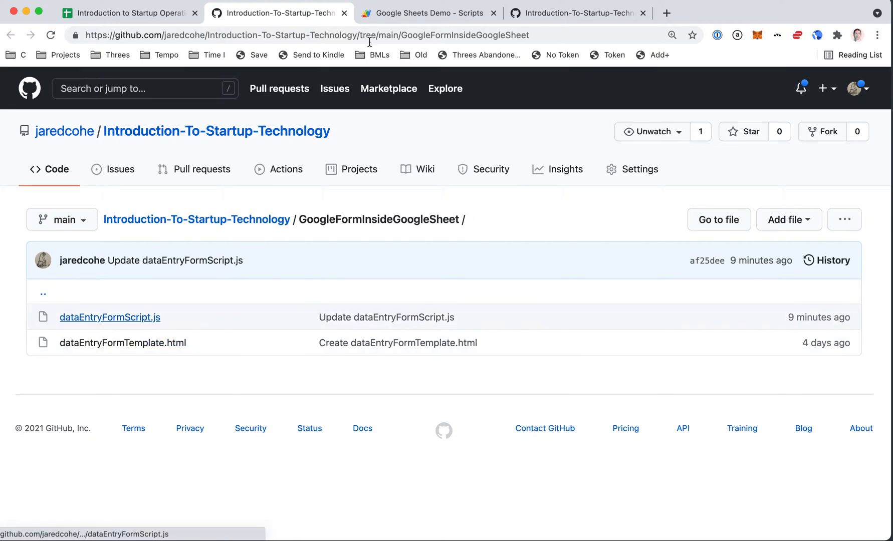
# - View the sheet's script via Tools > Script editor, then reopen the empty Data Entry Form sidebar
pyautogui.click(424, 13)
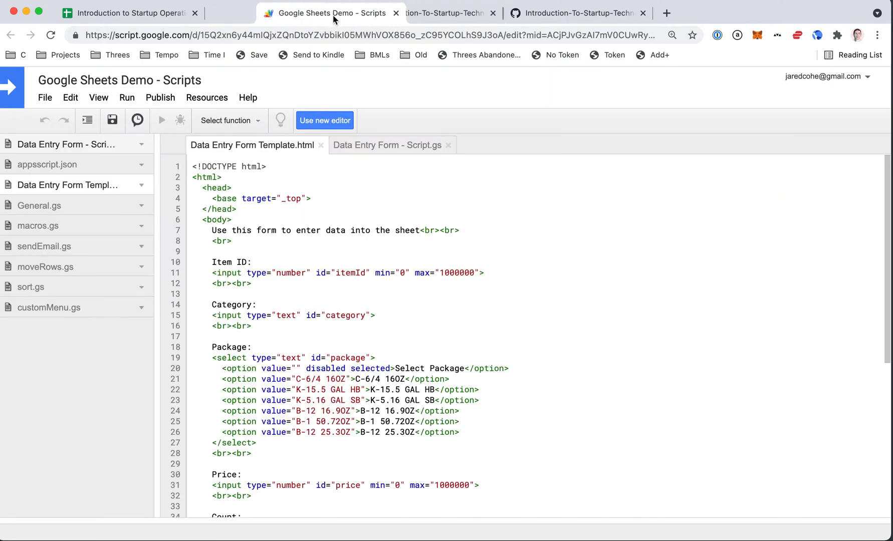
pyautogui.click(126, 13)
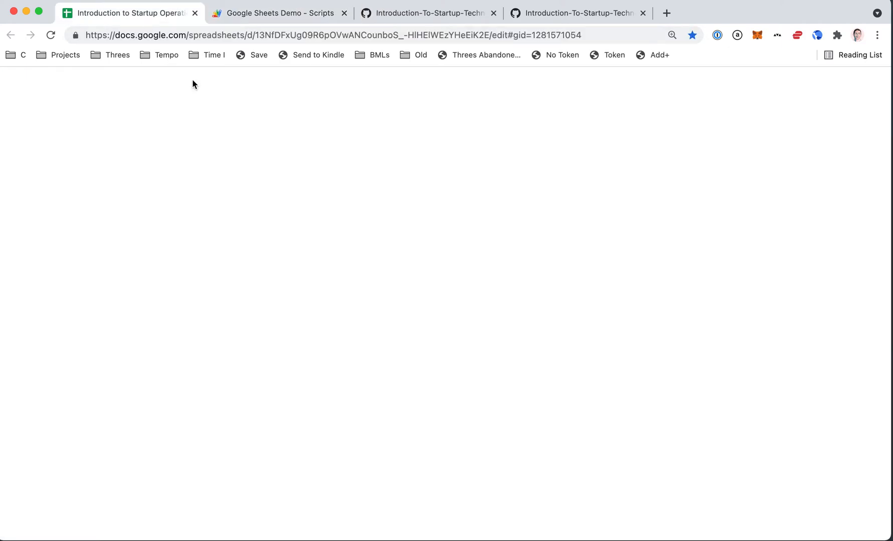
pyautogui.click(246, 99)
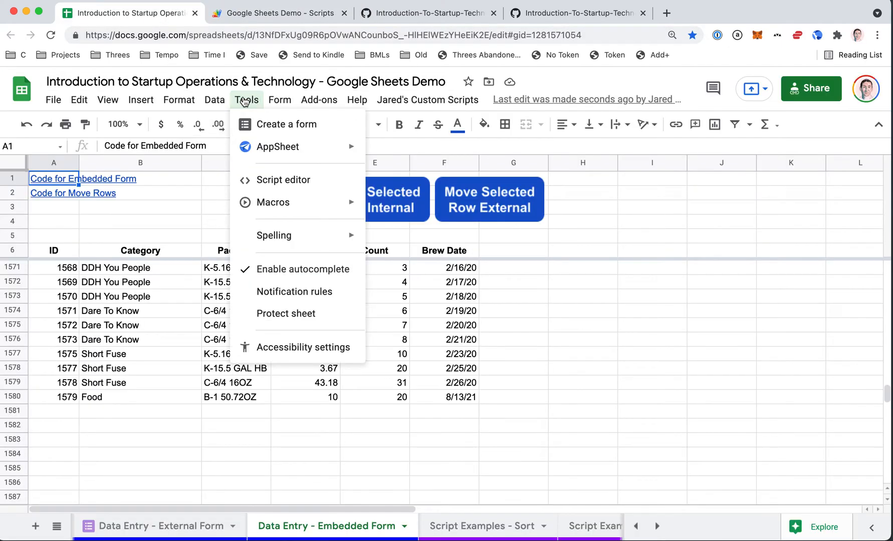
pyautogui.moveTo(283, 179)
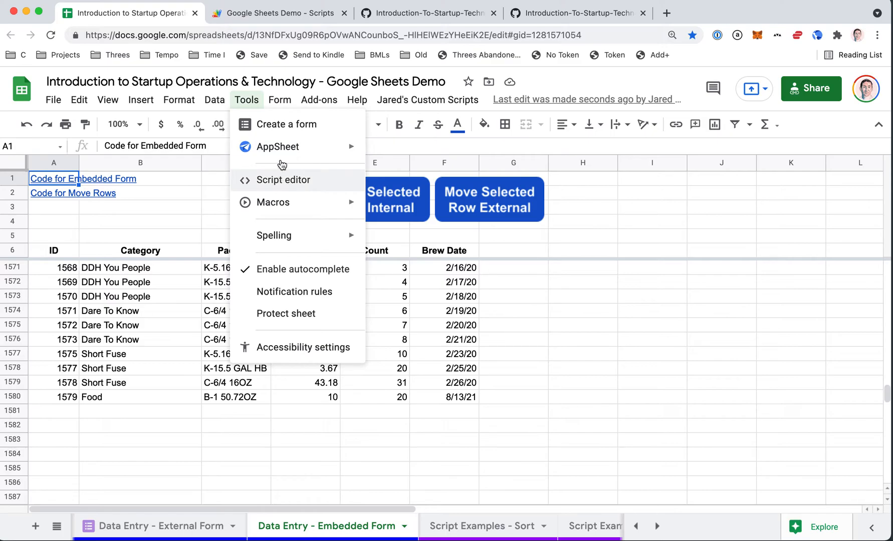
pyautogui.click(283, 181)
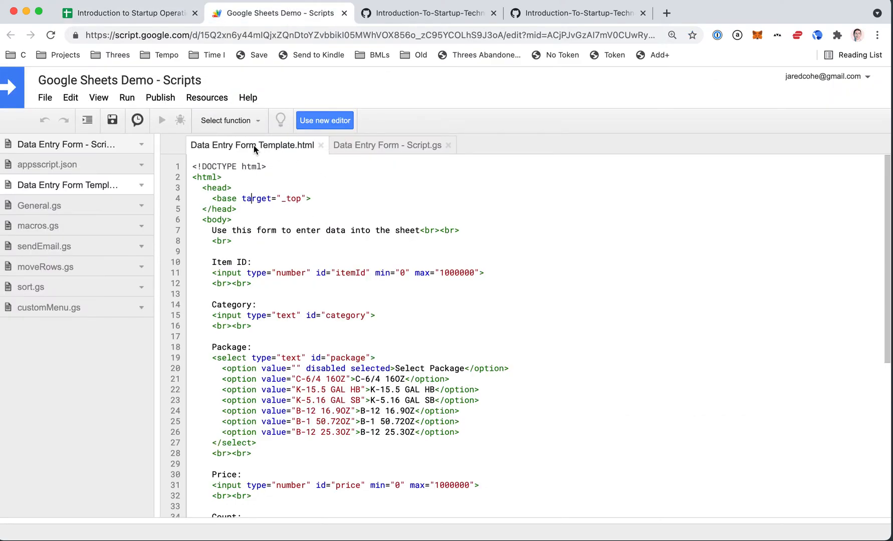
pyautogui.click(114, 13)
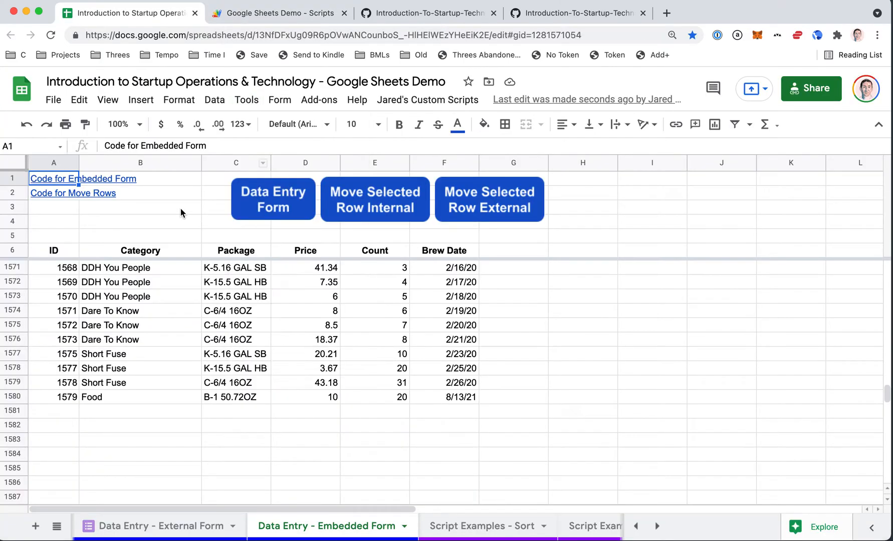
pyautogui.click(273, 199)
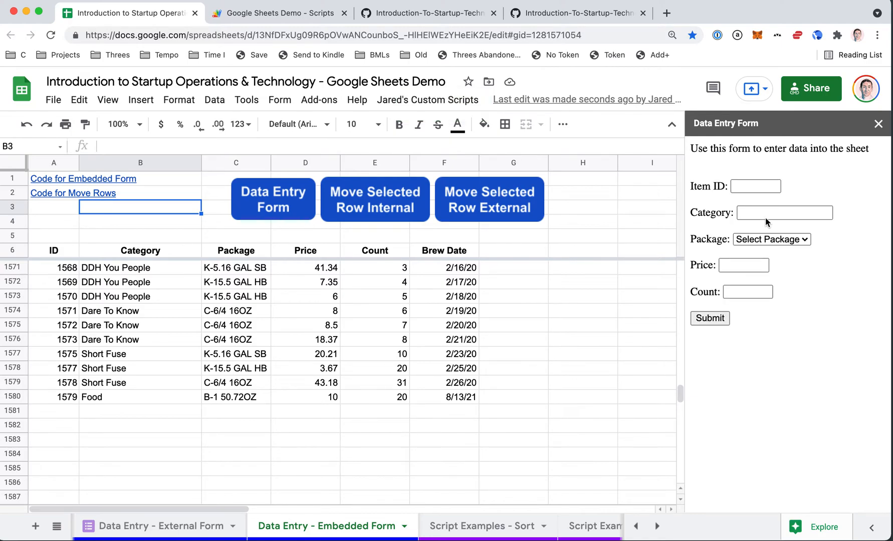
# - Read through the top of Data Entry Form Template.html in the Apps Script editor
pyautogui.click(277, 13)
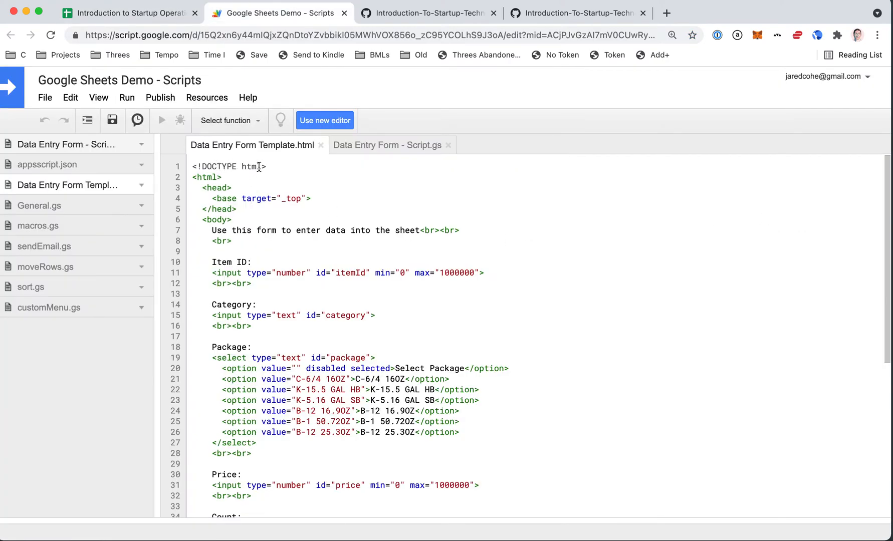
pyautogui.scroll(-3)
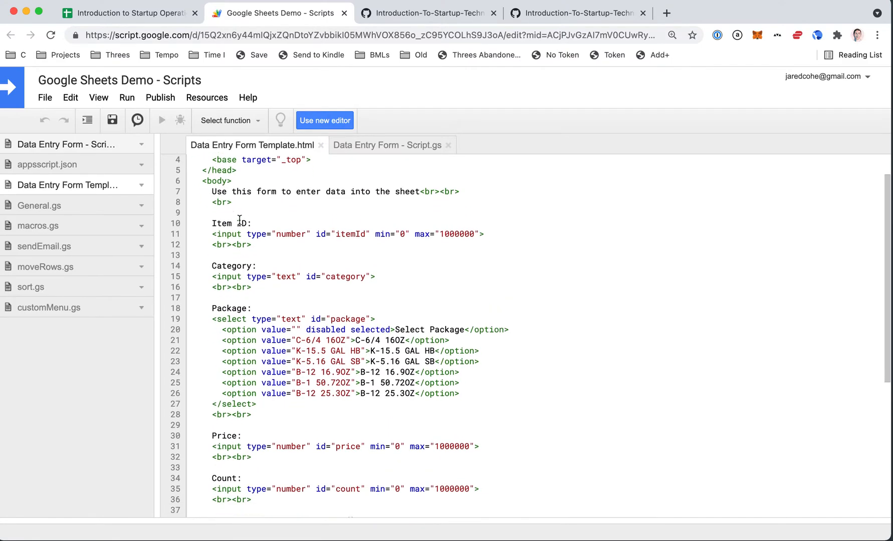
pyautogui.scroll(-3)
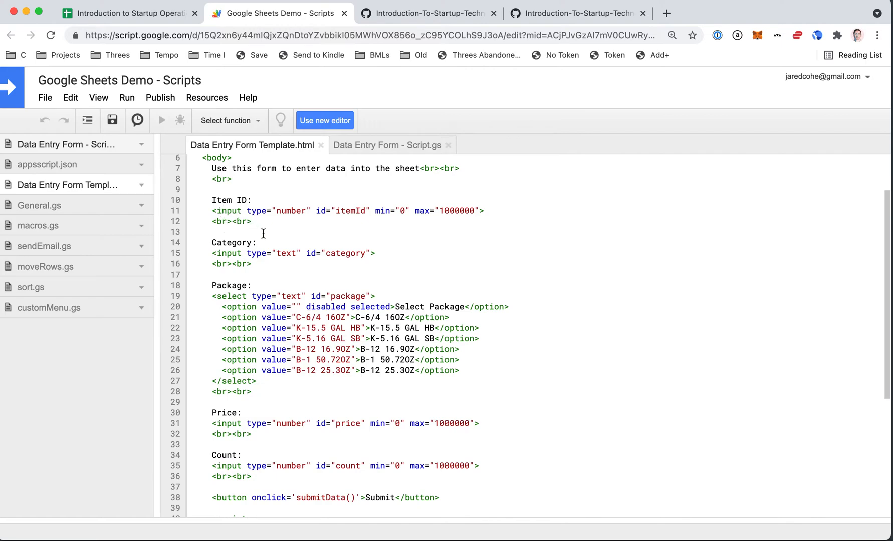
pyautogui.moveTo(324, 233)
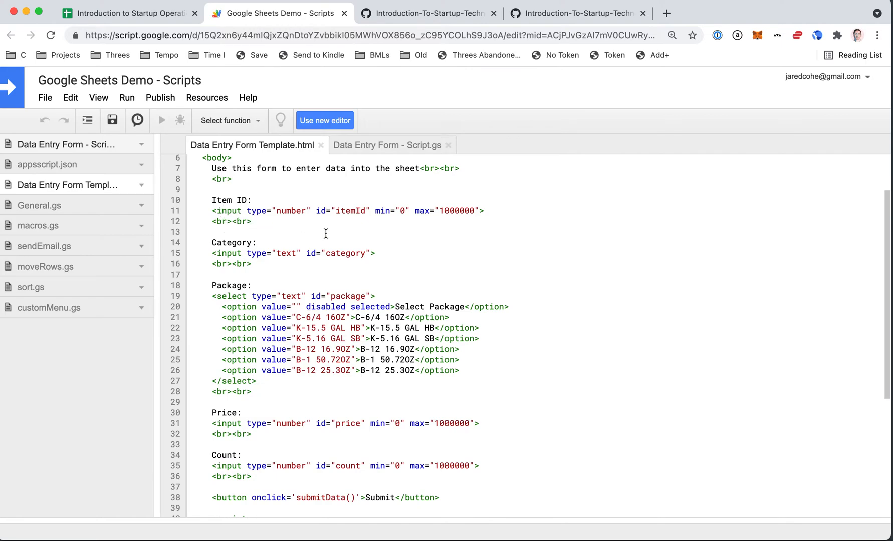
pyautogui.doubleClick(289, 210)
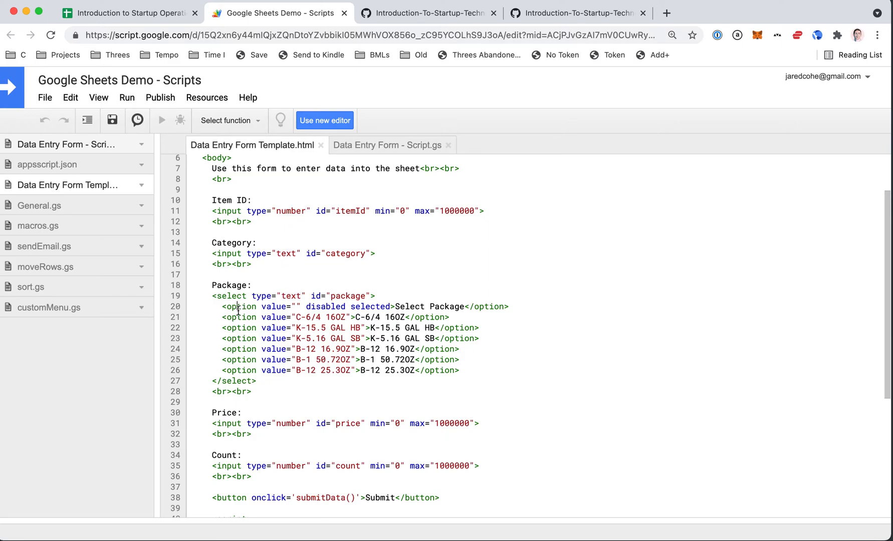
pyautogui.moveTo(362, 360)
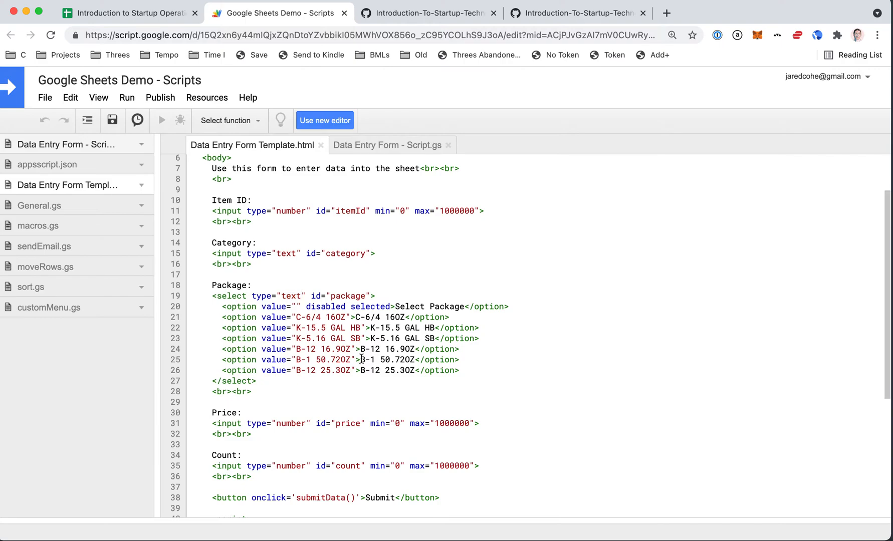
# - Continue down the template, highlighting the count field id and the submitData function
pyautogui.scroll(-3)
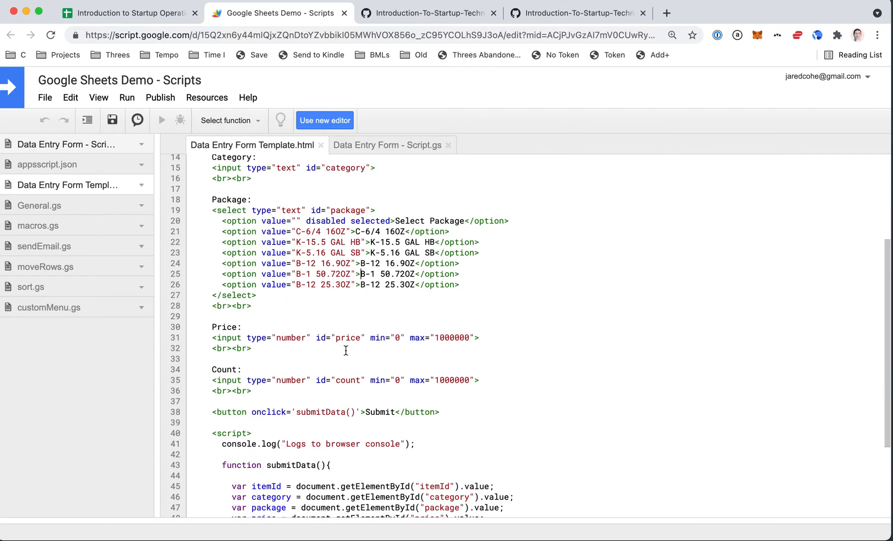
pyautogui.doubleClick(347, 338)
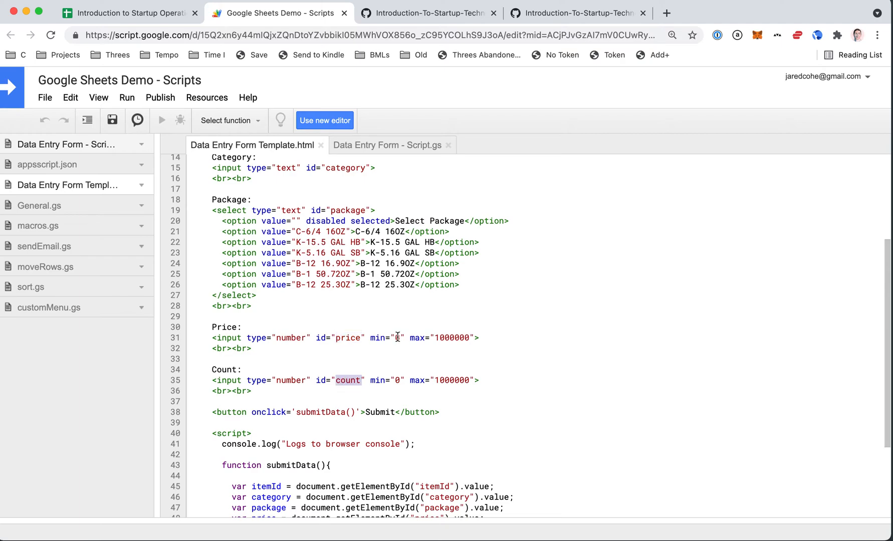
pyautogui.scroll(-3)
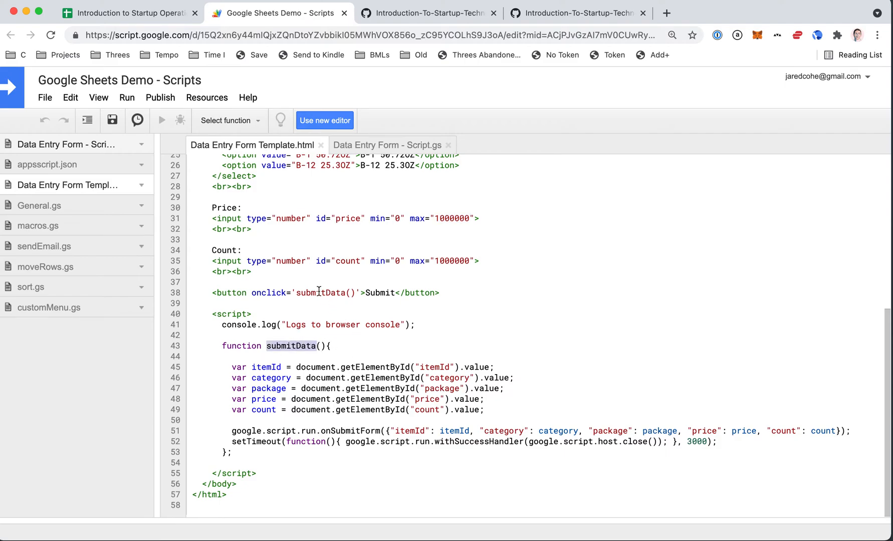
pyautogui.doubleClick(322, 293)
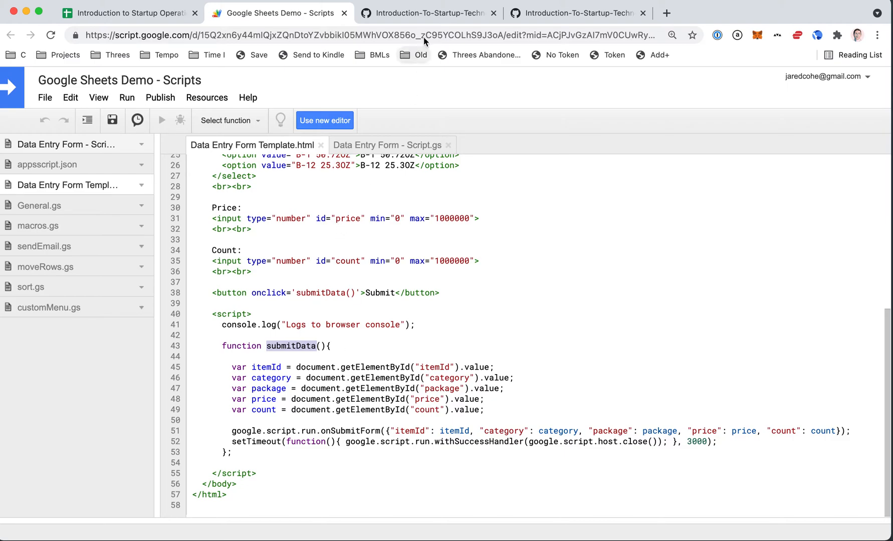
pyautogui.click(426, 13)
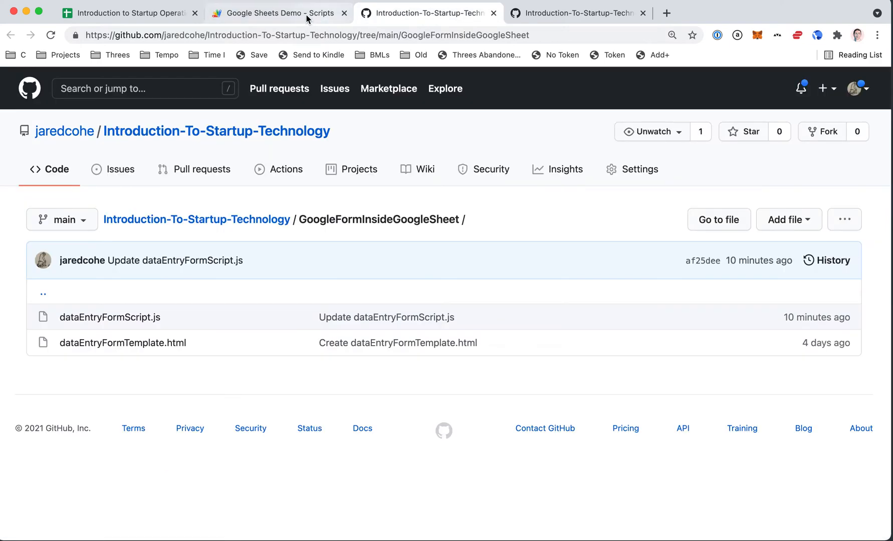
pyautogui.click(277, 13)
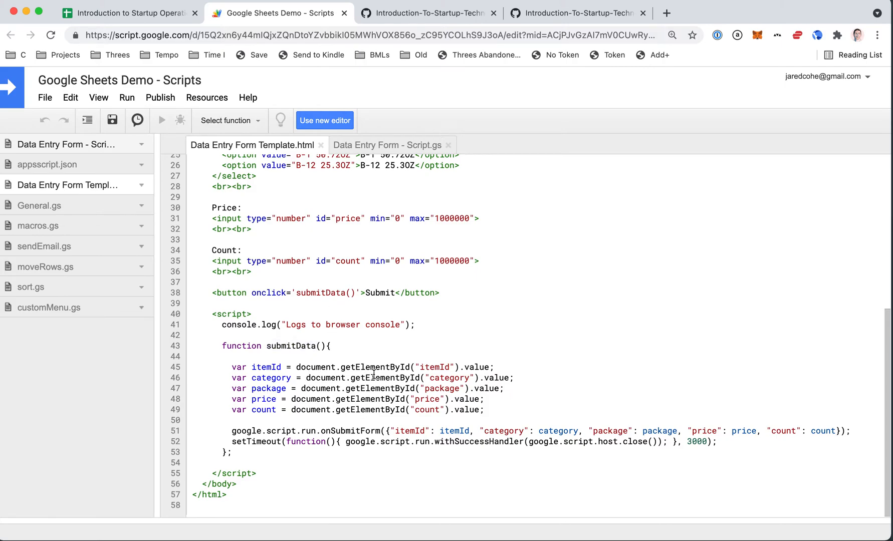
pyautogui.moveTo(423, 389)
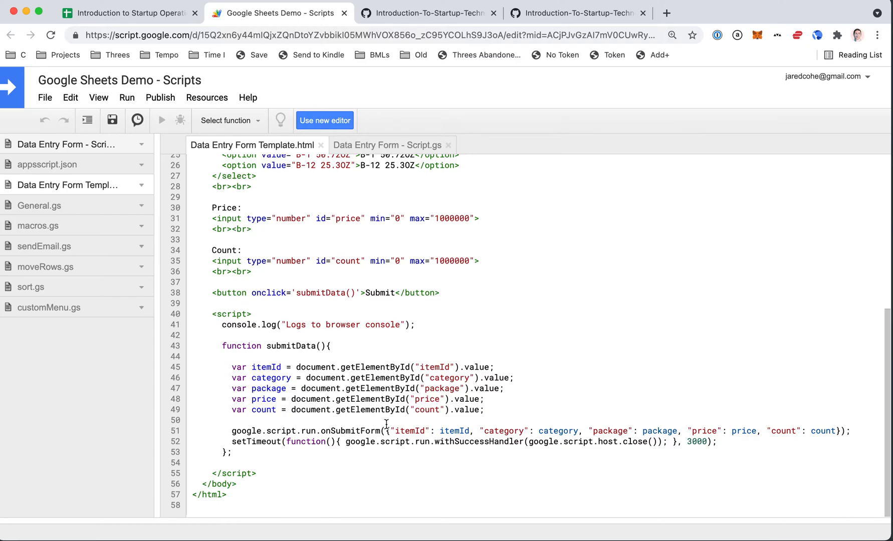
pyautogui.doubleClick(281, 431)
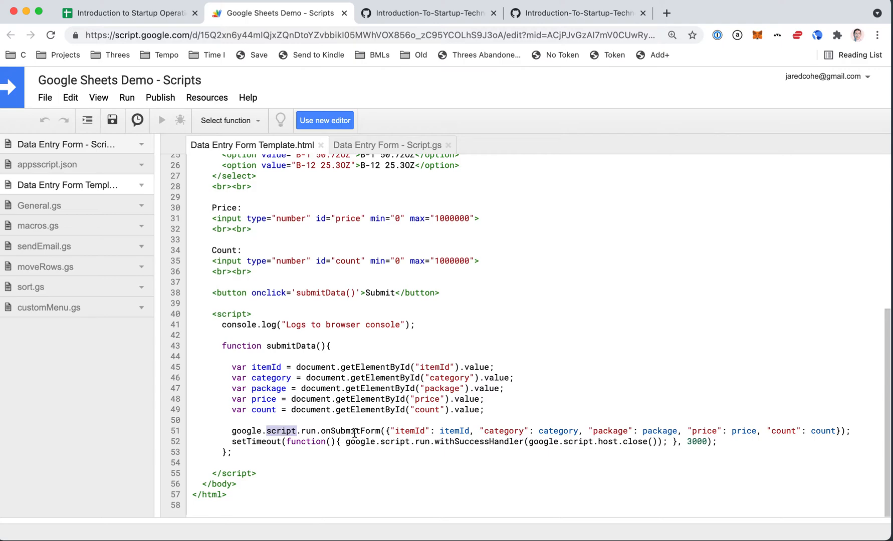
pyautogui.doubleClick(350, 431)
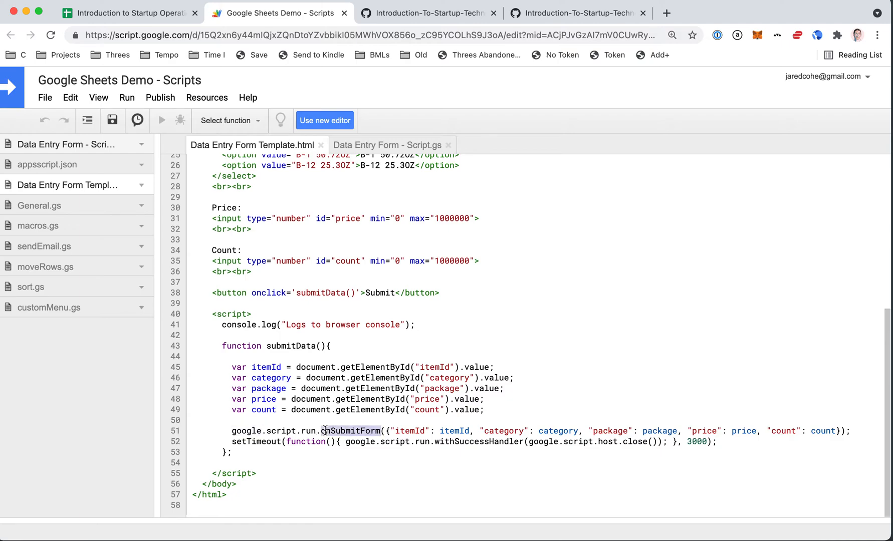
pyautogui.doubleClick(454, 431)
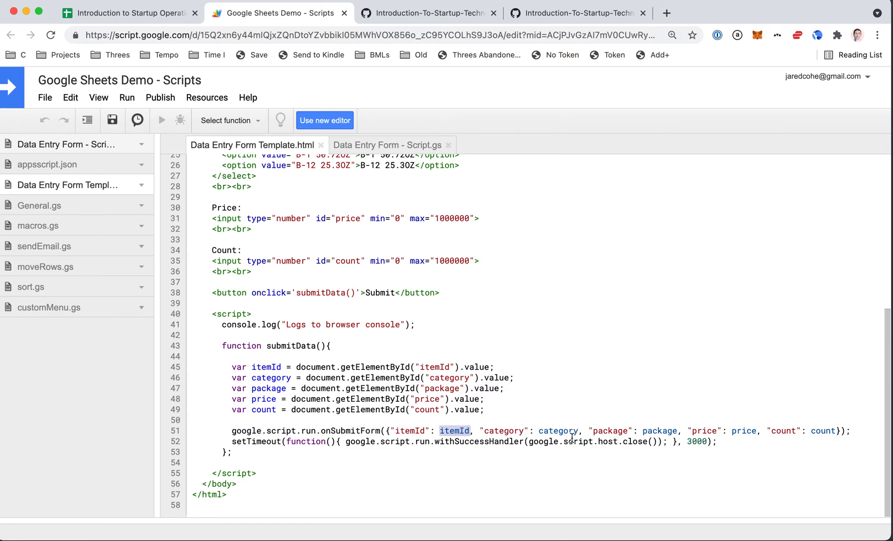
pyautogui.moveTo(399, 206)
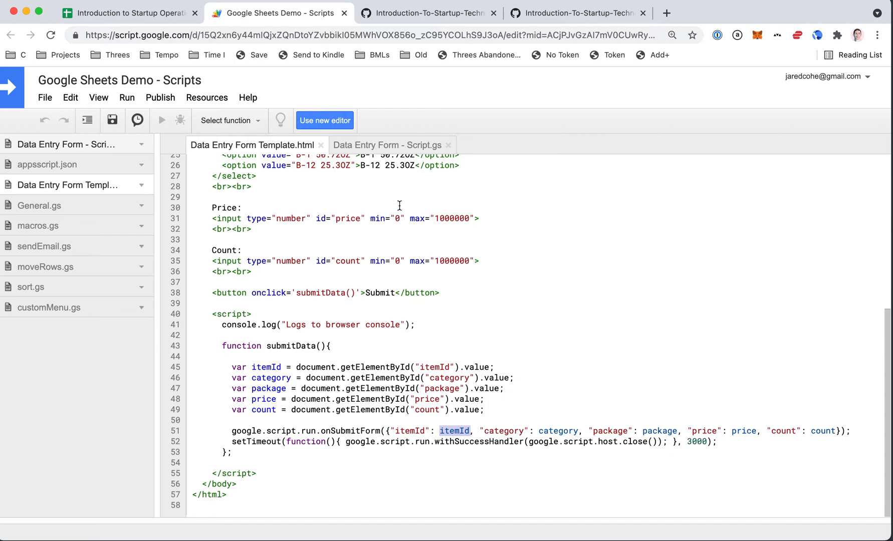
# - Review onSubmitForm in Script.gs against the template's submitData, highlighting the ui variable
pyautogui.click(386, 146)
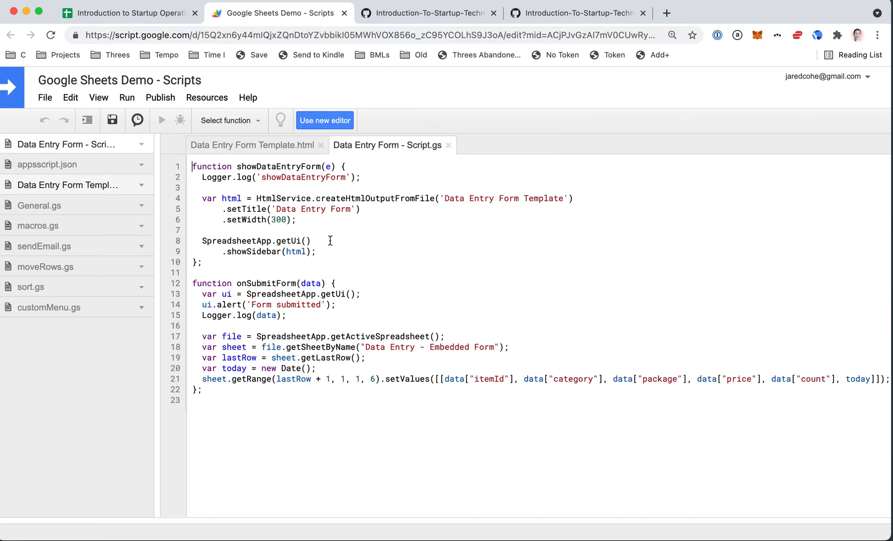
pyautogui.doubleClick(263, 283)
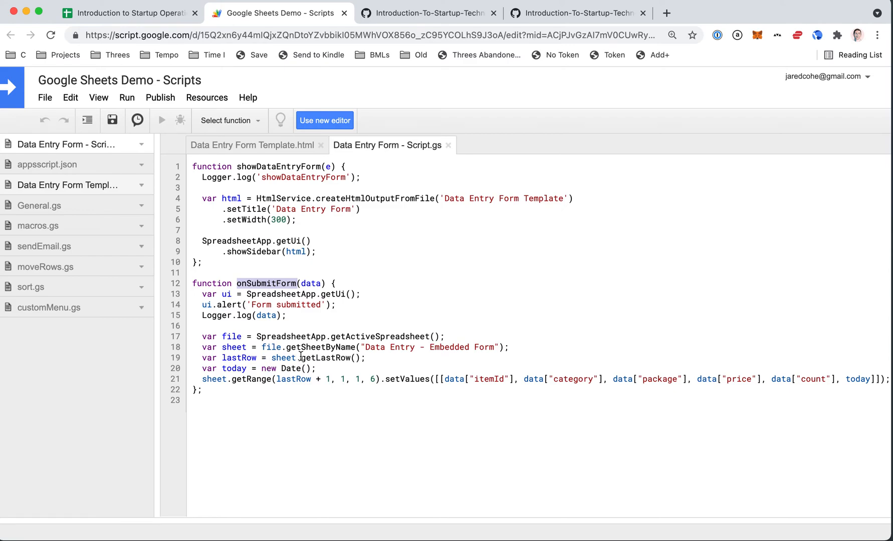
pyautogui.click(253, 144)
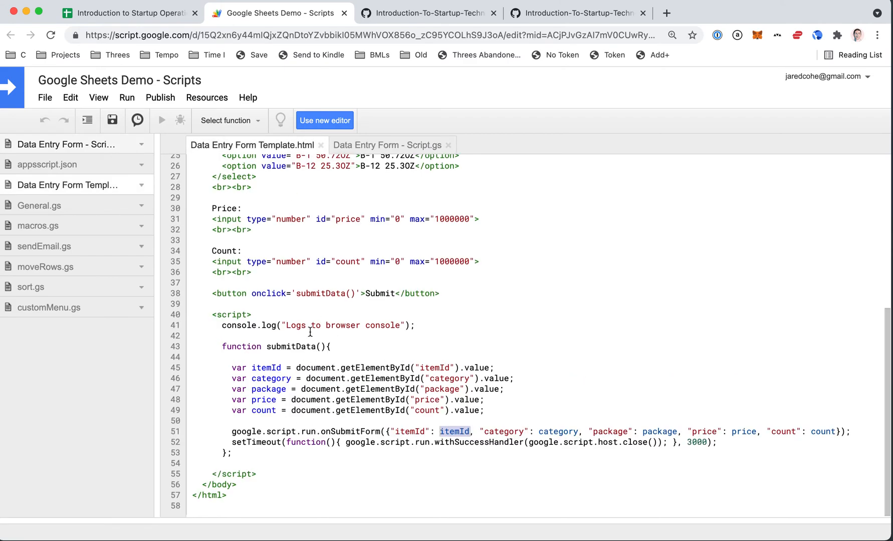
pyautogui.moveTo(329, 137)
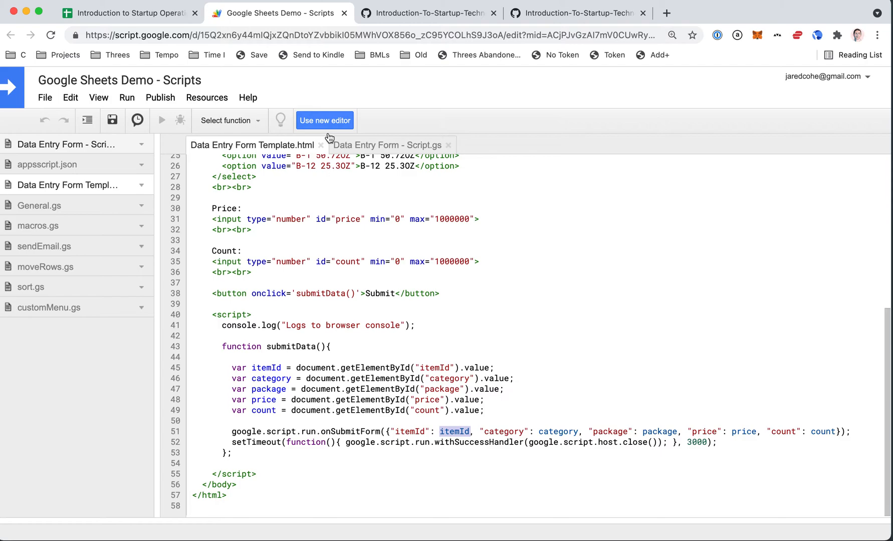
pyautogui.click(387, 145)
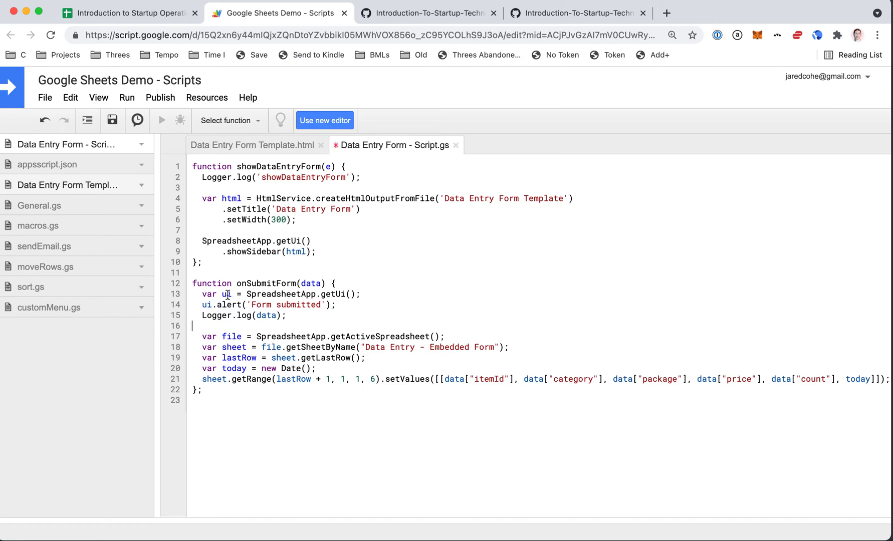
pyautogui.doubleClick(222, 293)
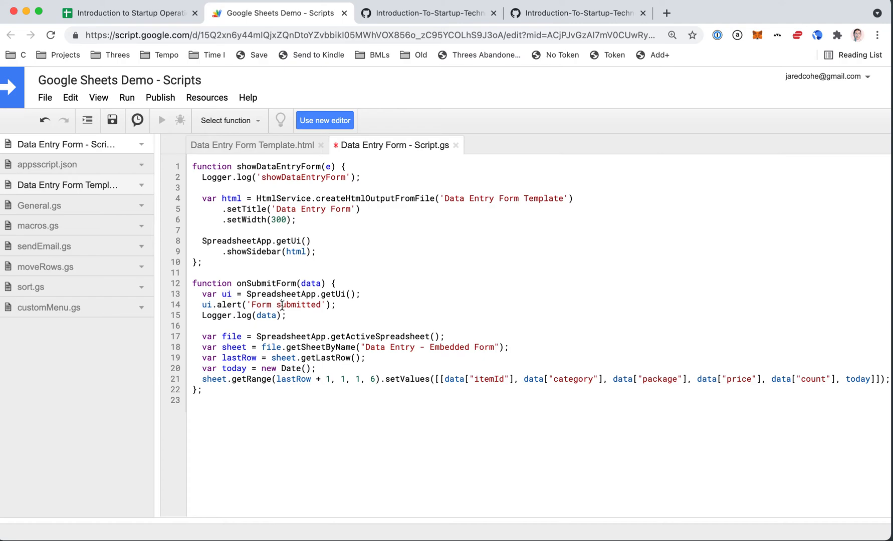
pyautogui.moveTo(230, 316)
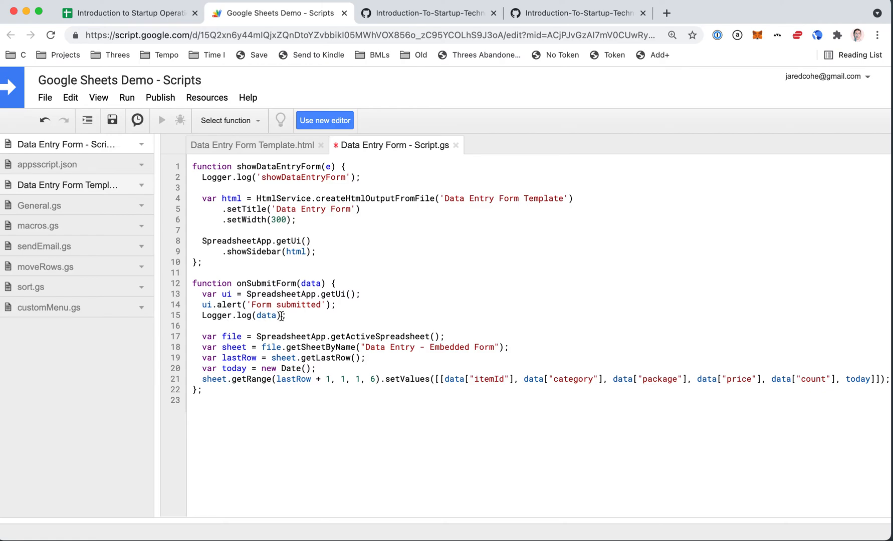
# - Walk through Logger.log(data), the file and lastRow variables and the setValues call writing the row
pyautogui.click(98, 97)
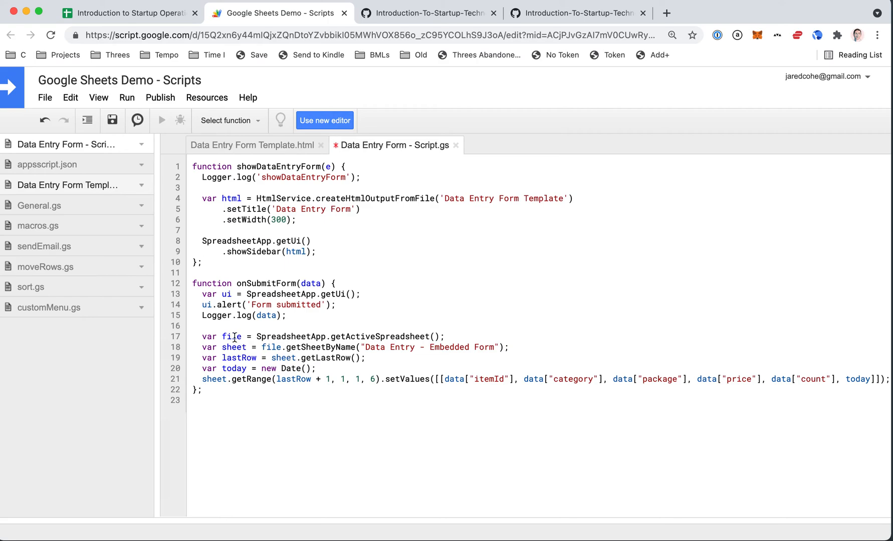
pyautogui.doubleClick(232, 336)
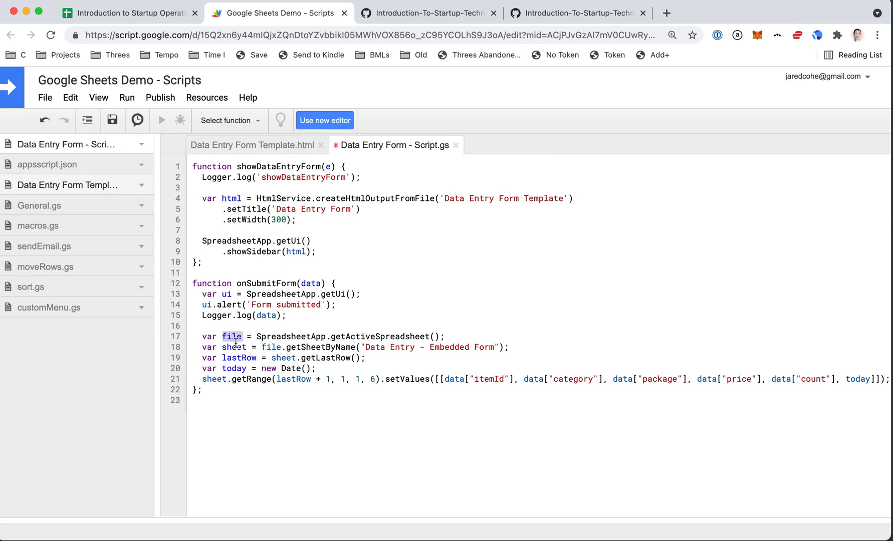
pyautogui.doubleClick(239, 358)
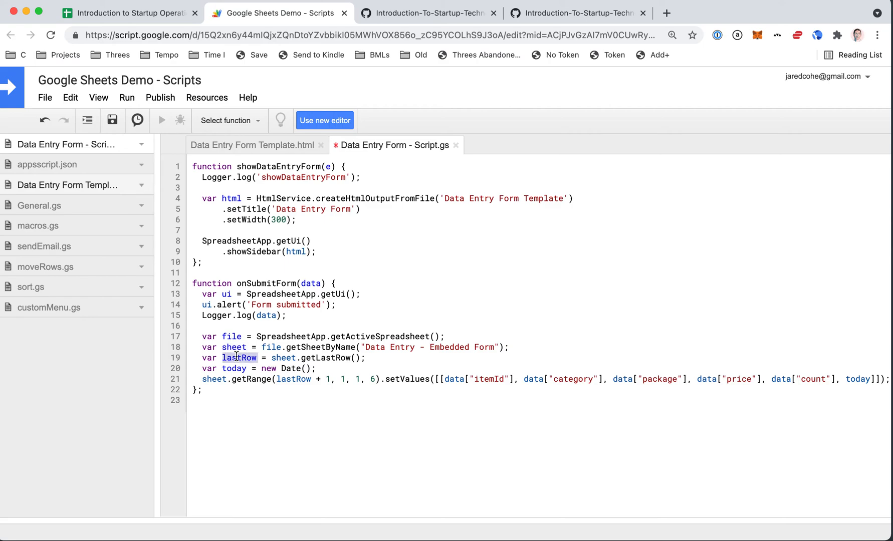
pyautogui.doubleClick(233, 368)
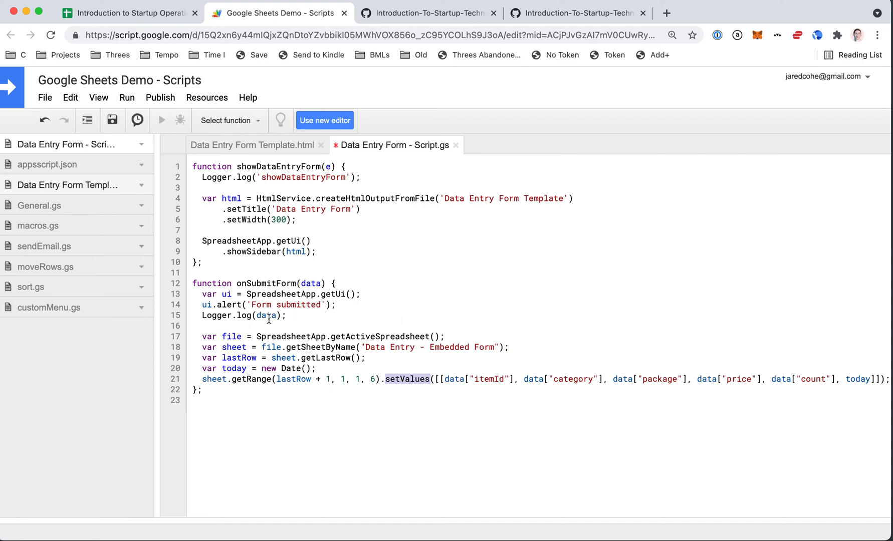
pyautogui.moveTo(284, 334)
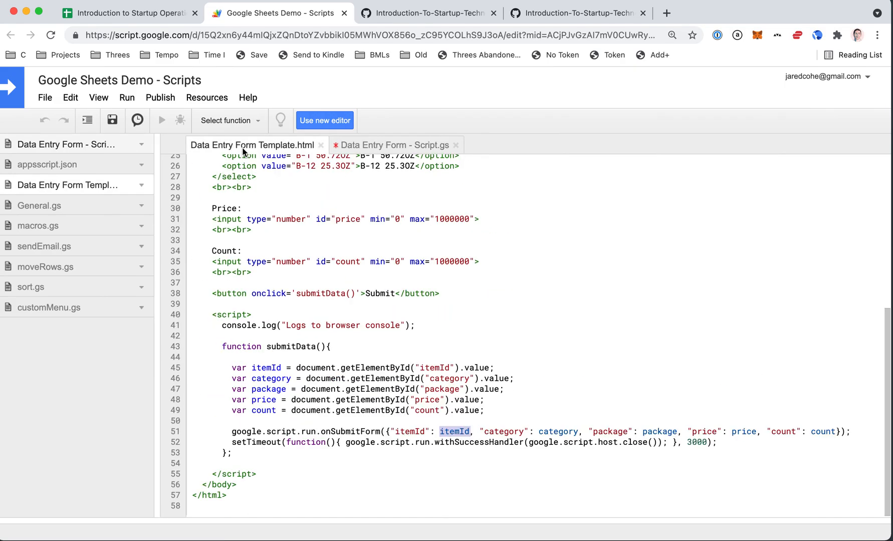
pyautogui.click(393, 144)
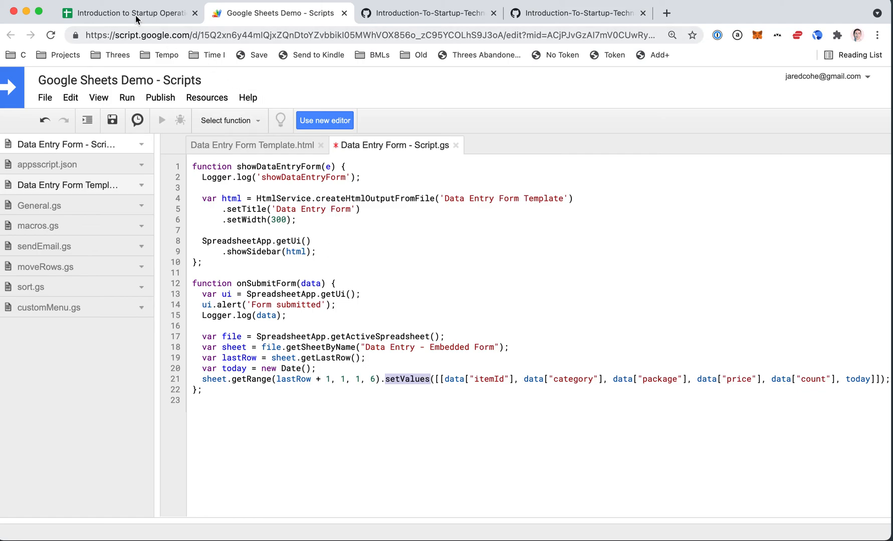
pyautogui.click(128, 13)
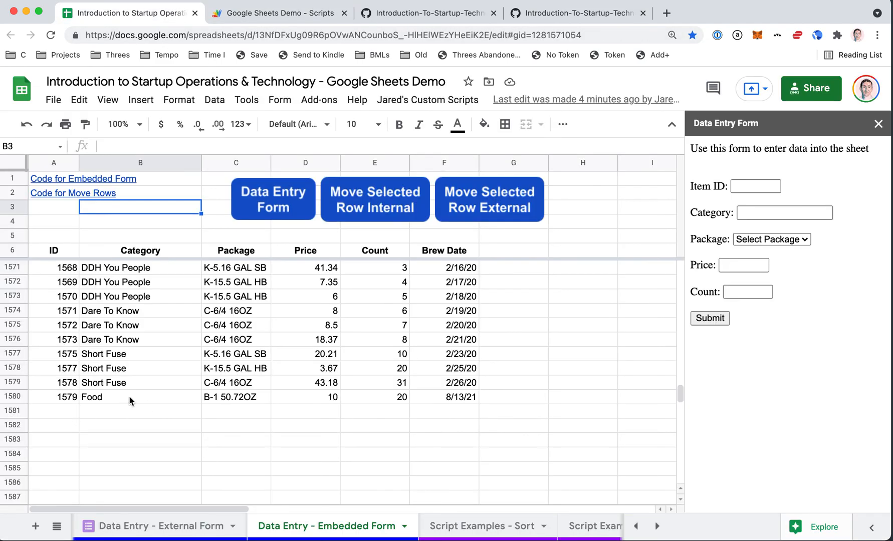
pyautogui.click(277, 13)
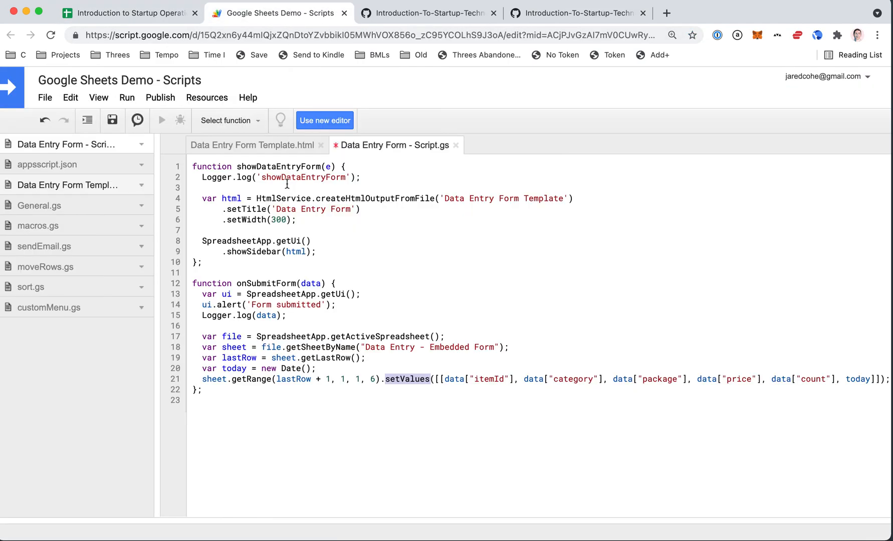
pyautogui.doubleClick(279, 167)
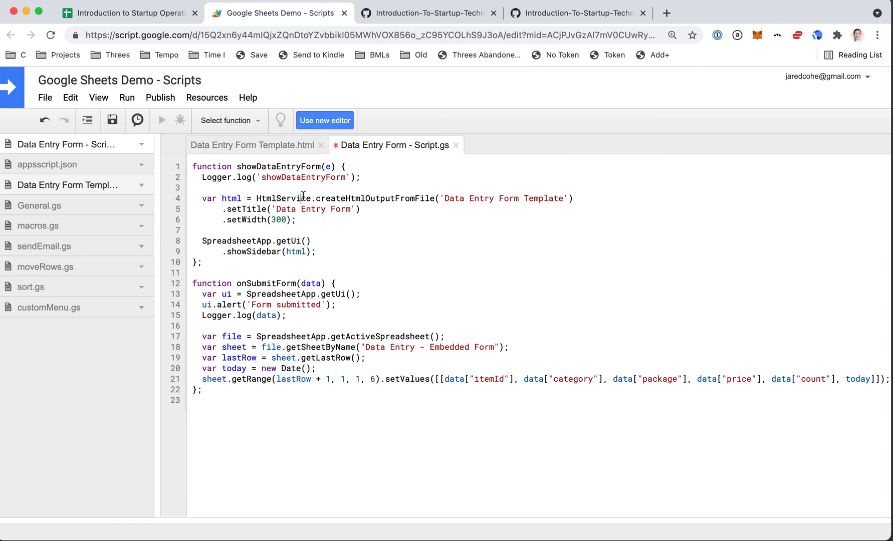
pyautogui.doubleClick(482, 198)
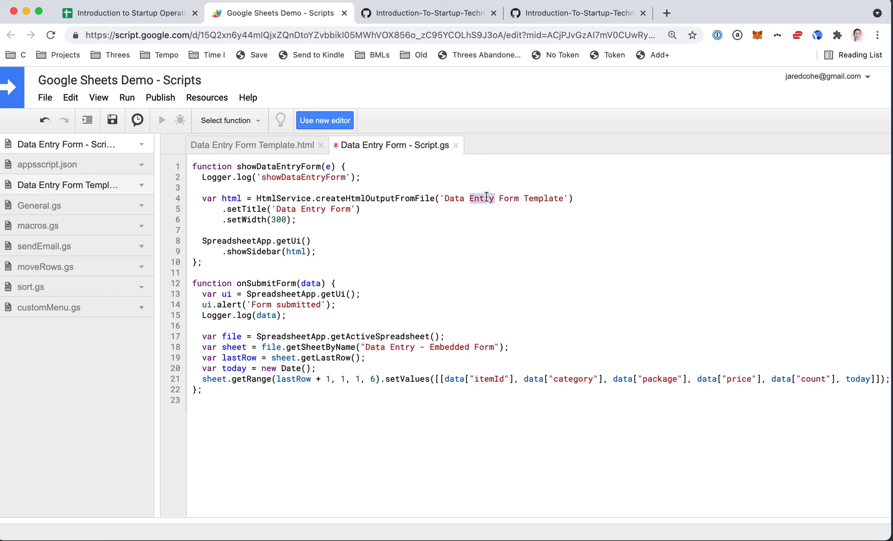
pyautogui.doubleClick(237, 240)
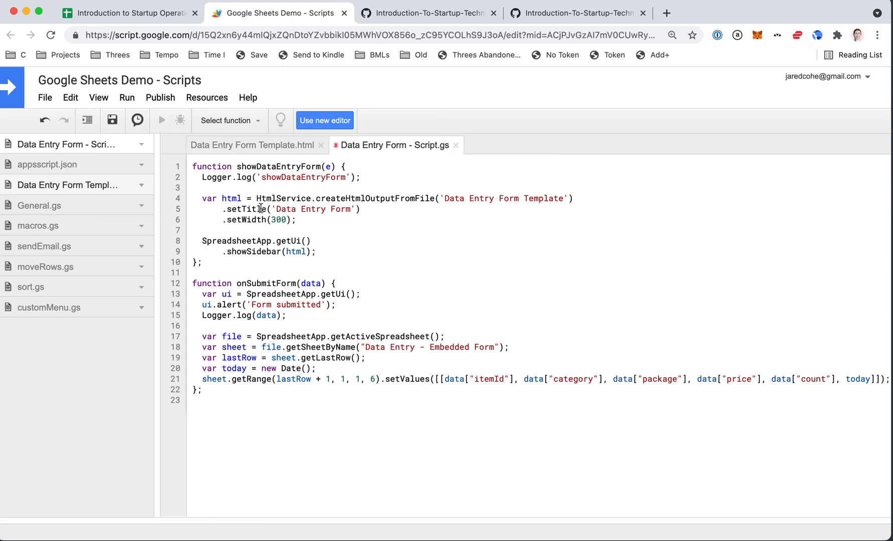
pyautogui.click(253, 144)
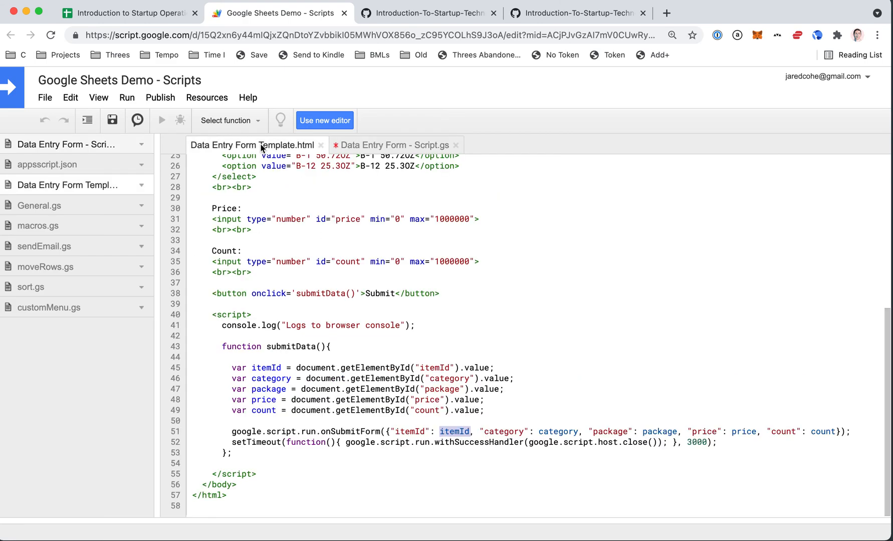
# - Return to the spreadsheet and select the newly added Food row 1579
pyautogui.click(128, 13)
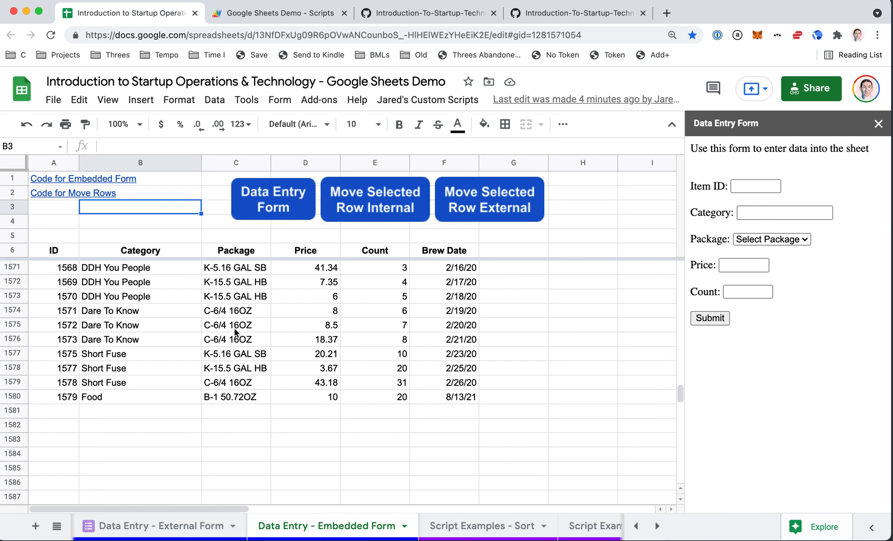
pyautogui.moveTo(241, 325)
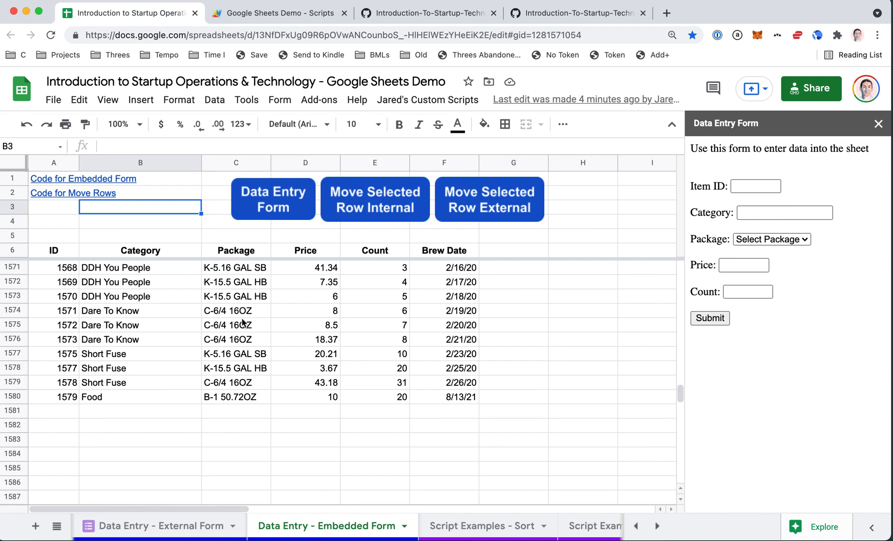
pyautogui.moveTo(132, 405)
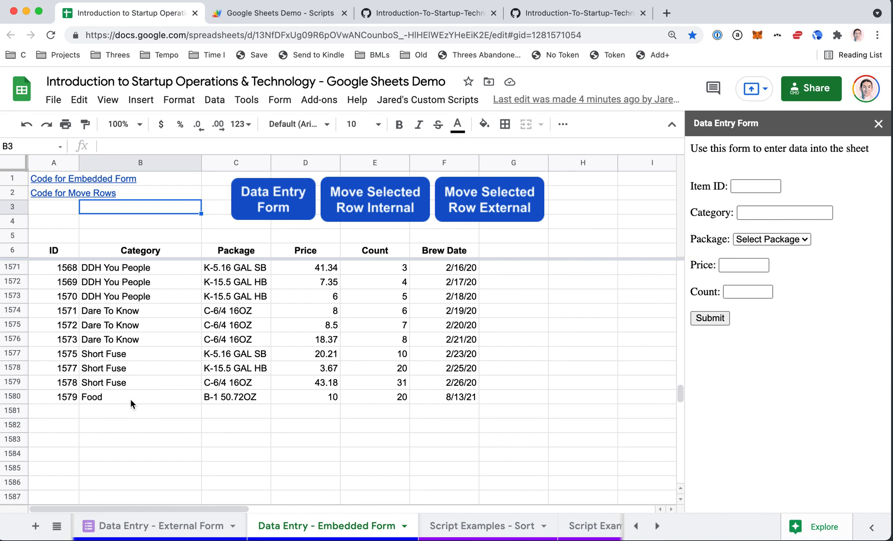
pyautogui.click(140, 397)
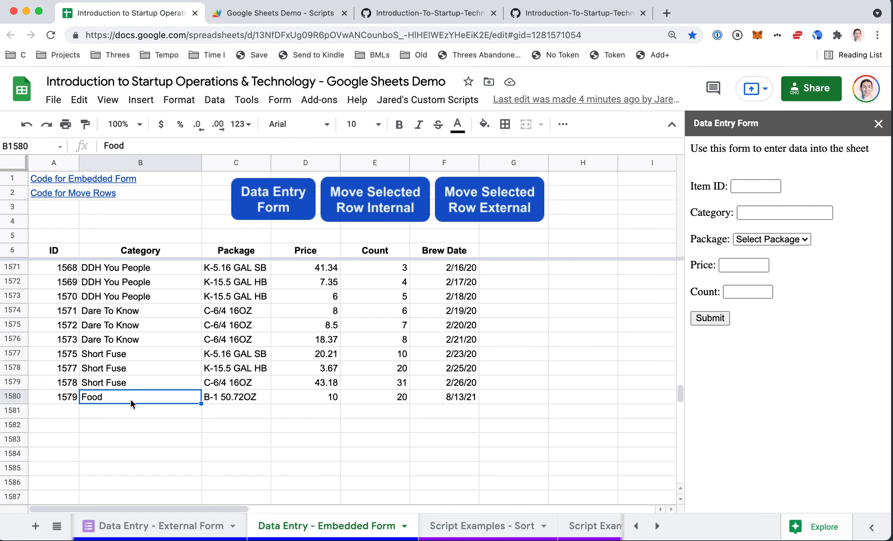